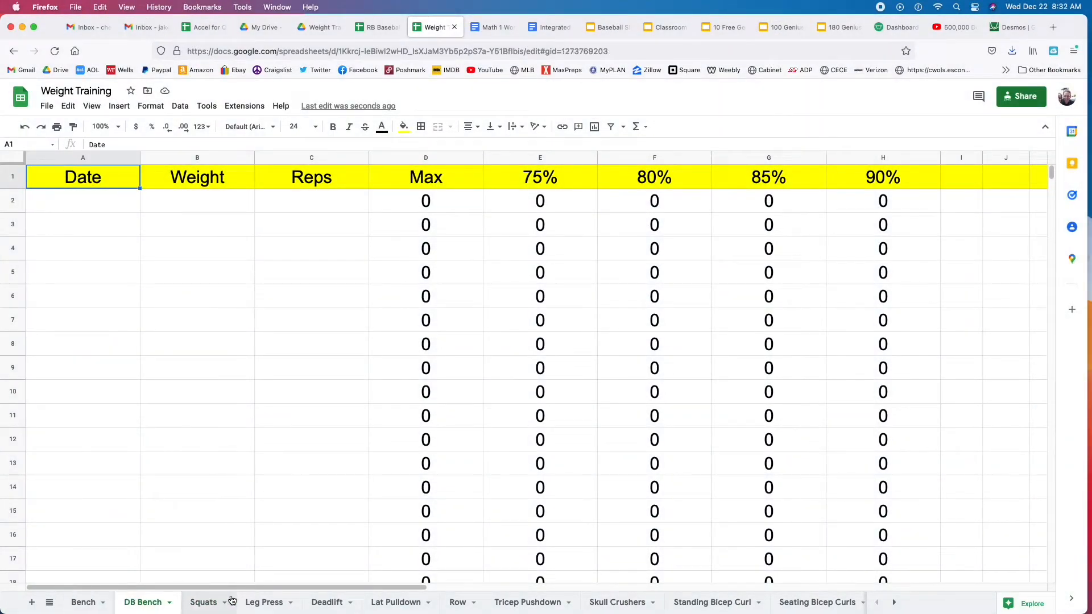
- Duplicate the Standing Bicep Curl sheet to add a new Exercise tracking sheet
left_click(457, 602)
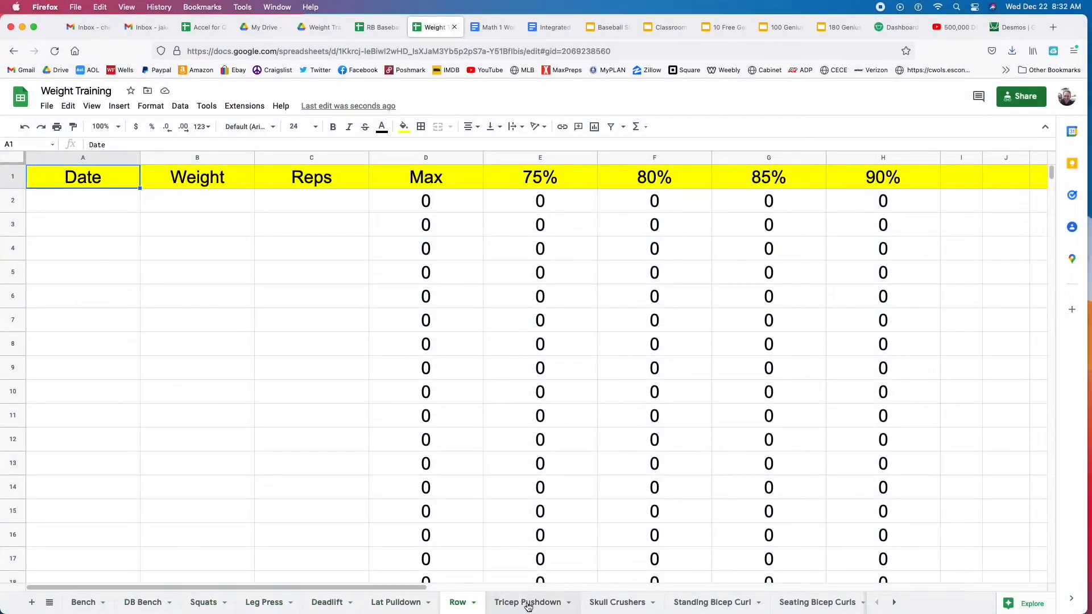
left_click(524, 603)
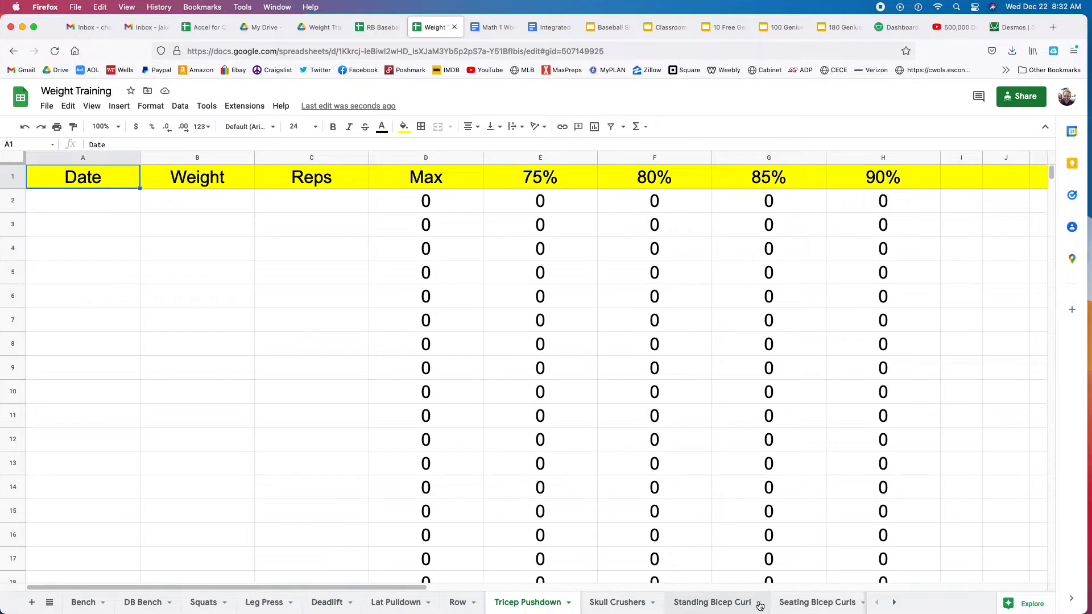
right_click(712, 603)
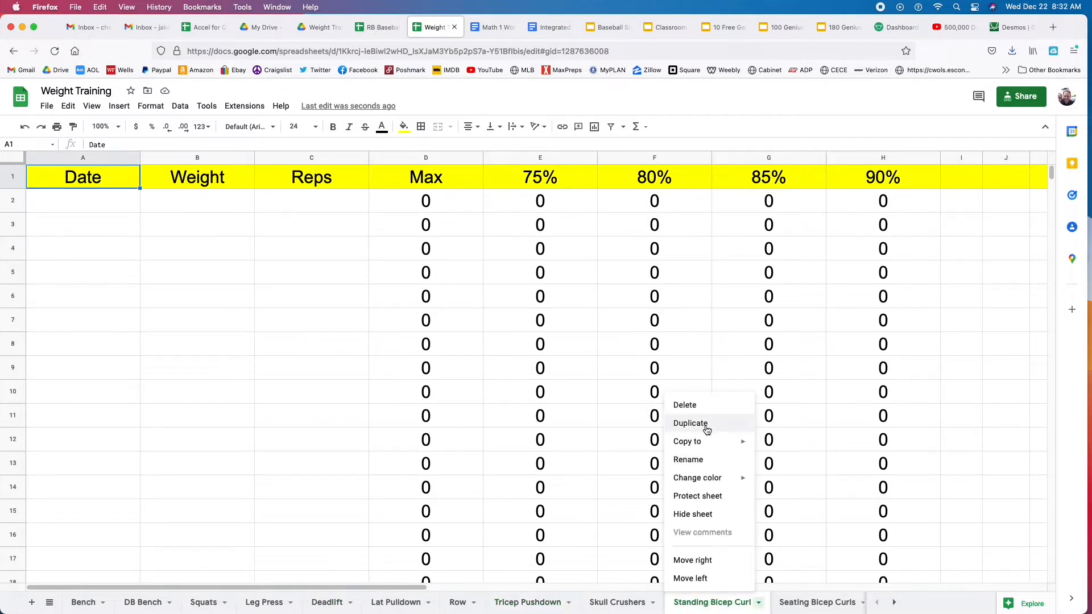
left_click(690, 423)
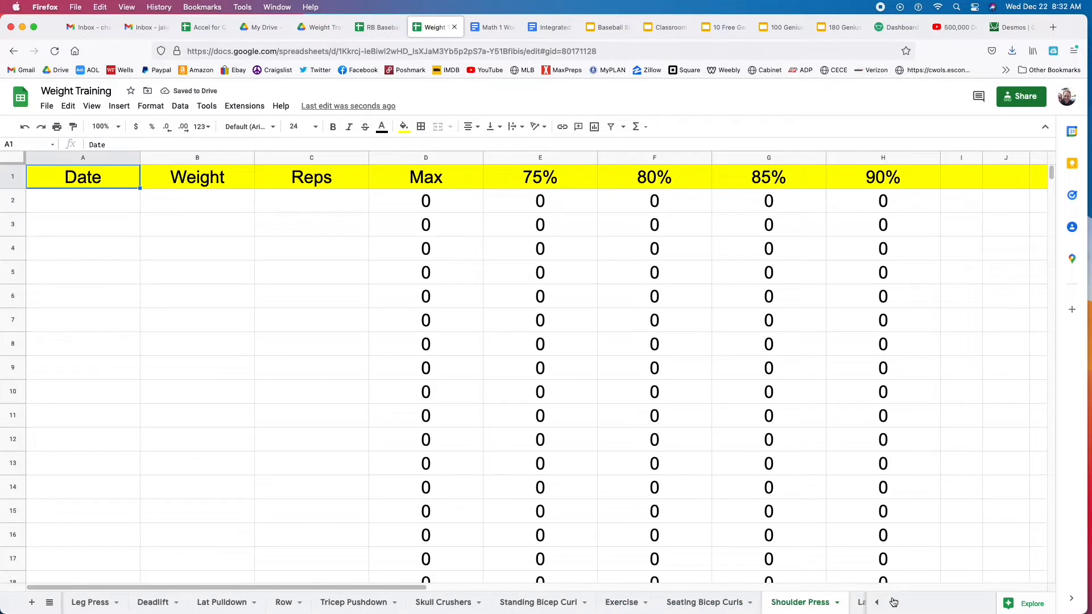
- Log Bench sessions 12/18 (135×12), 12/22 (150×9) and 12/30 (155×9) in rows 2–4
left_click(877, 603)
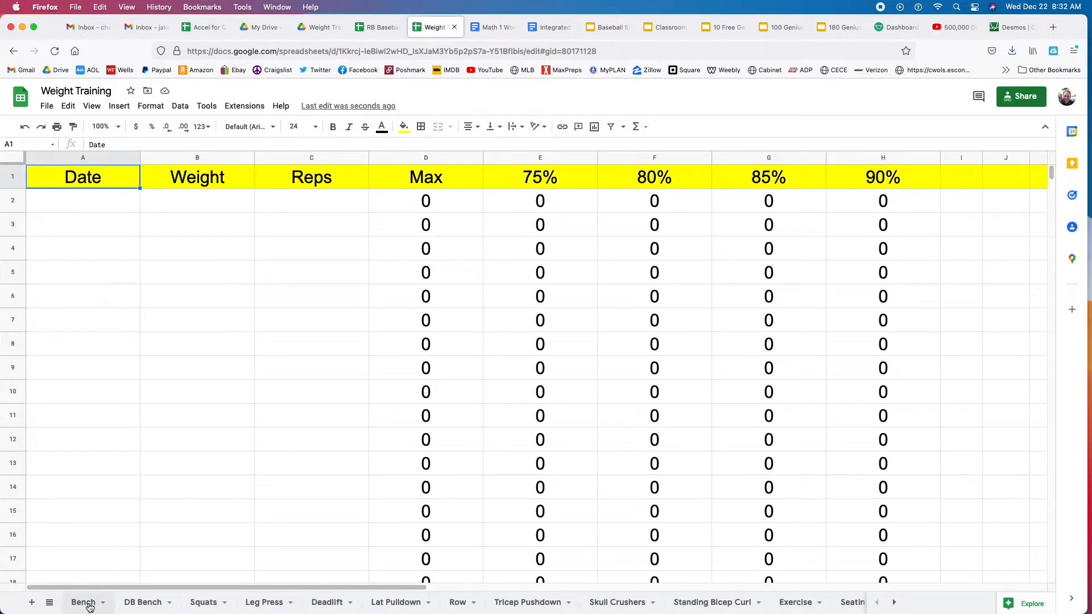
left_click(83, 200)
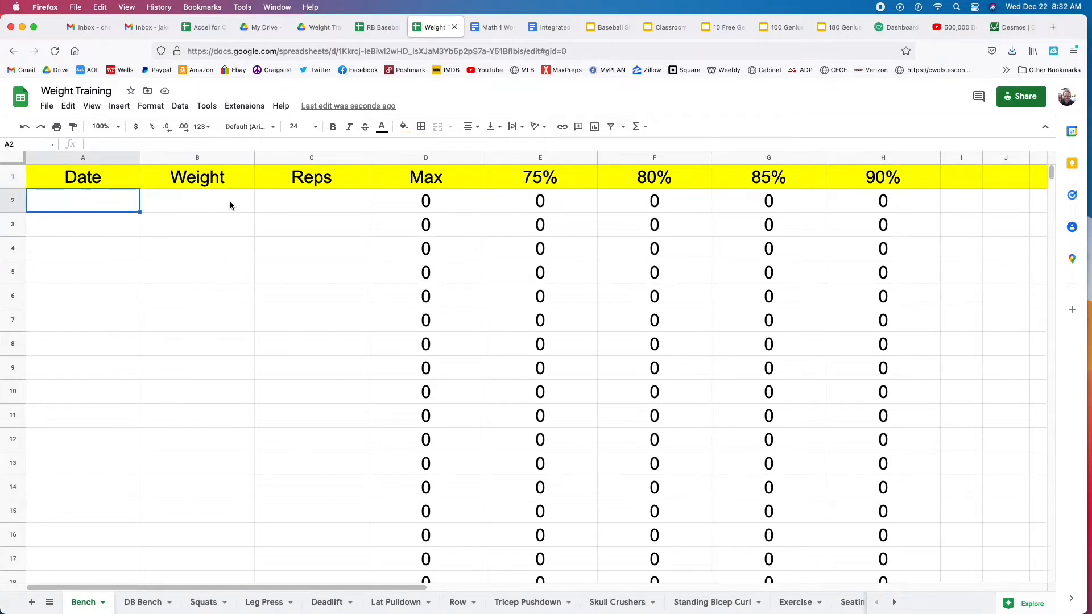
type("12/18/202")
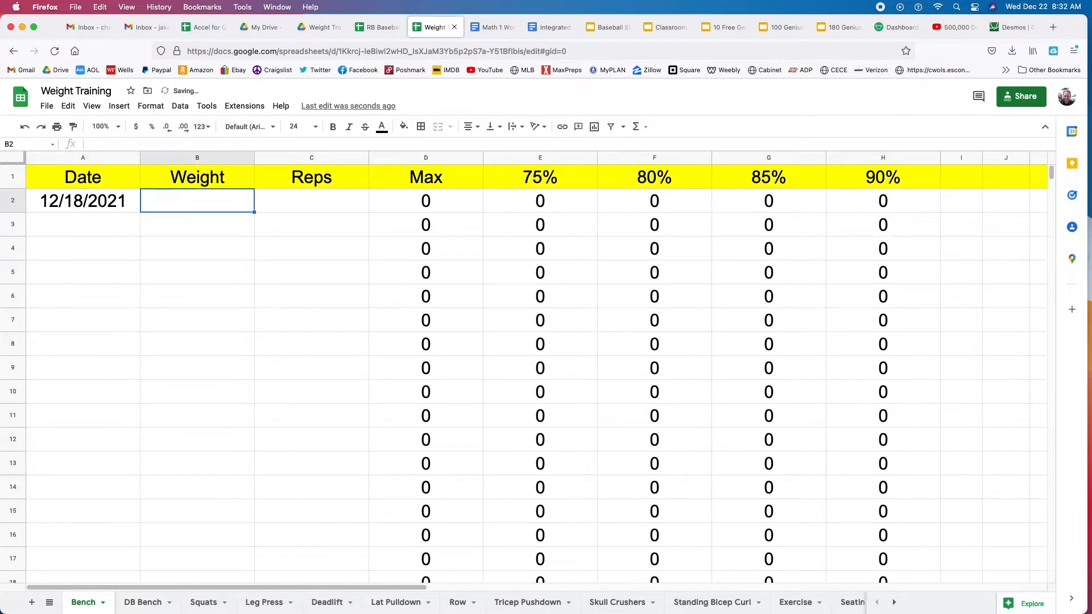
type("135")
left_click(312, 201)
type("12")
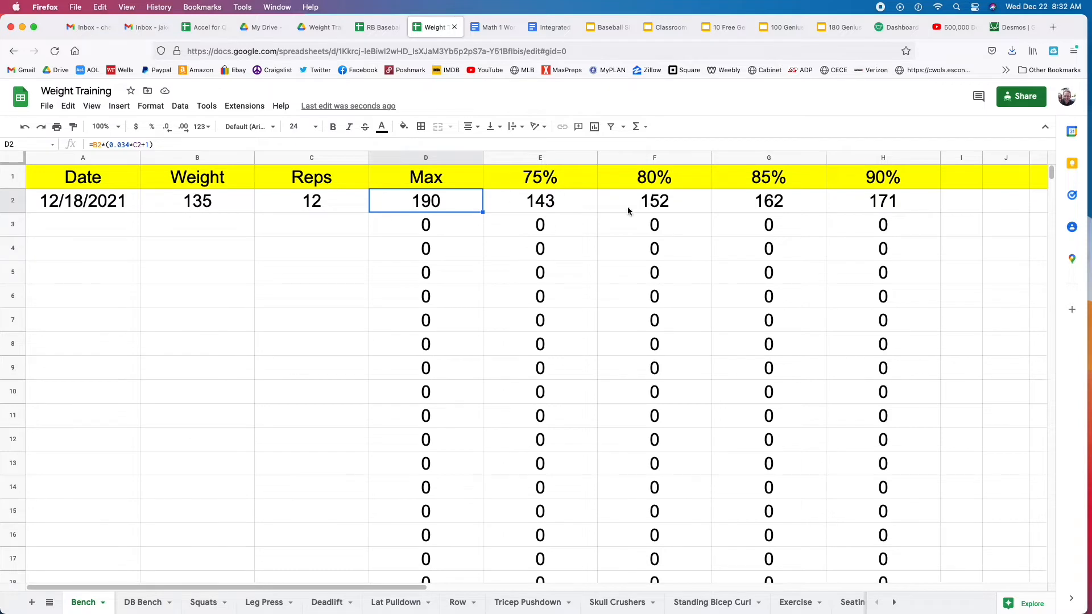
mouse_move(853, 204)
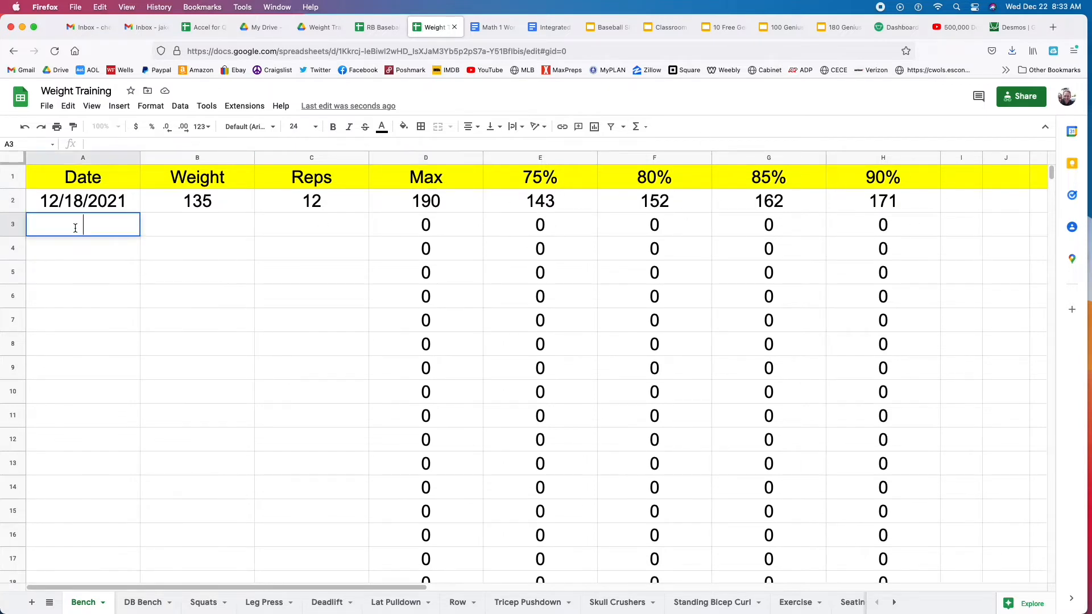
type("12/22/202")
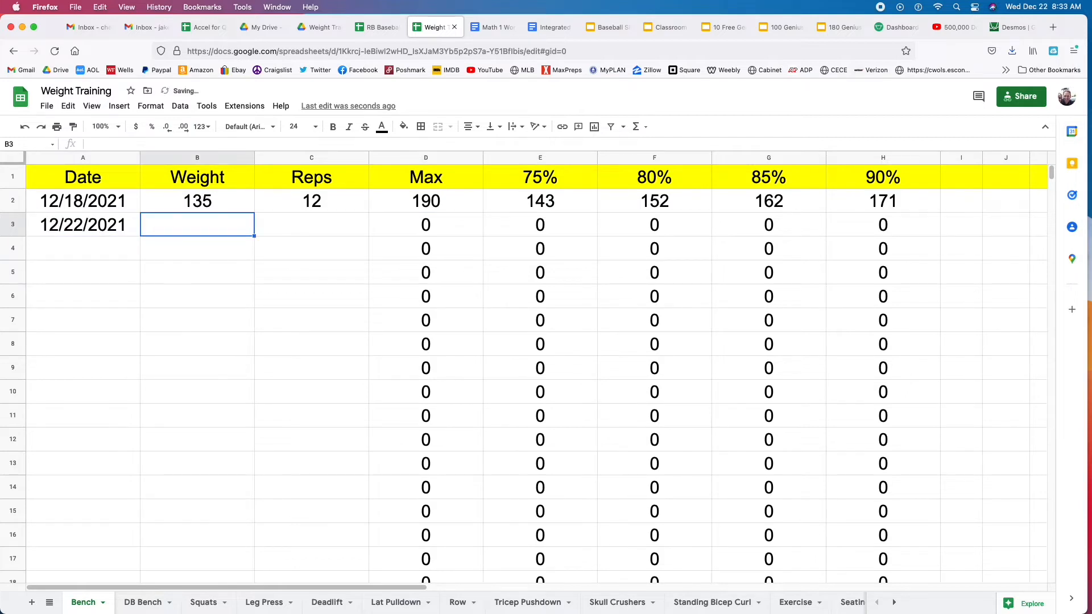
type("150")
left_click(311, 224)
type("9")
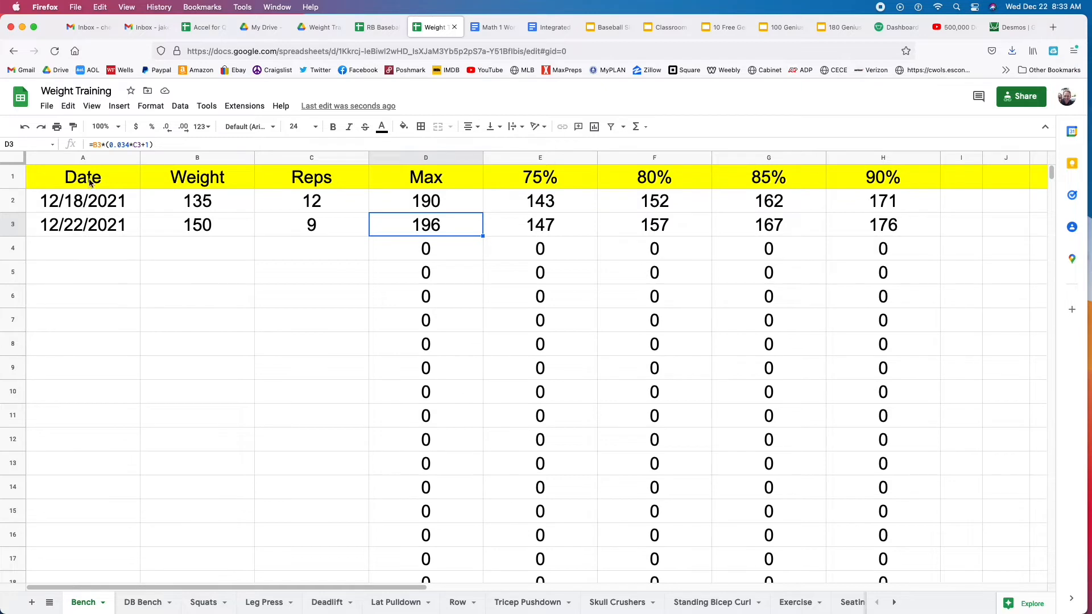
type("12/30/202")
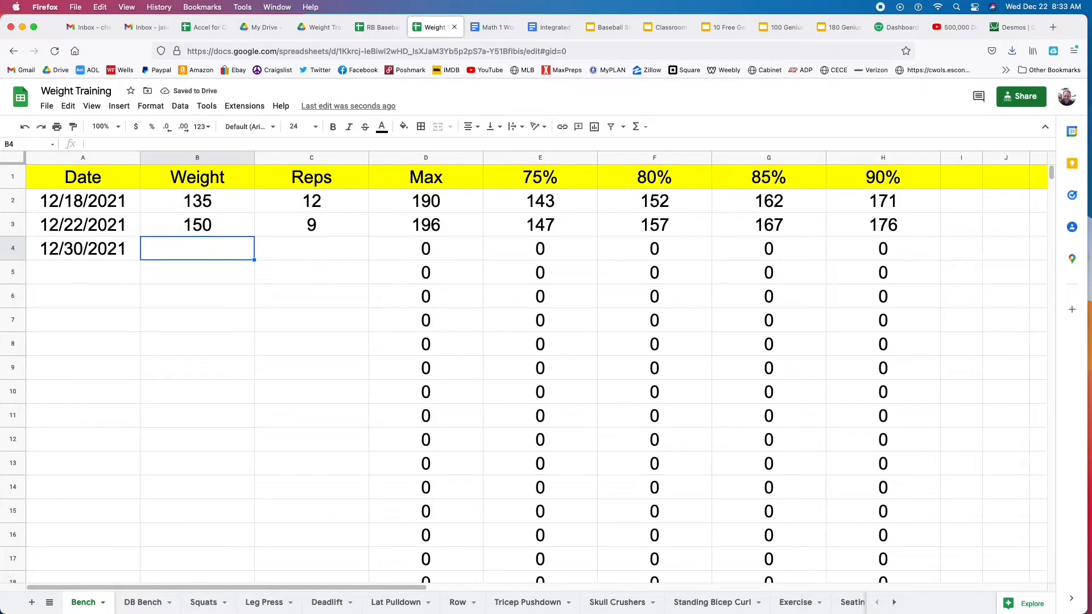
type("155")
left_click(312, 248)
type("9")
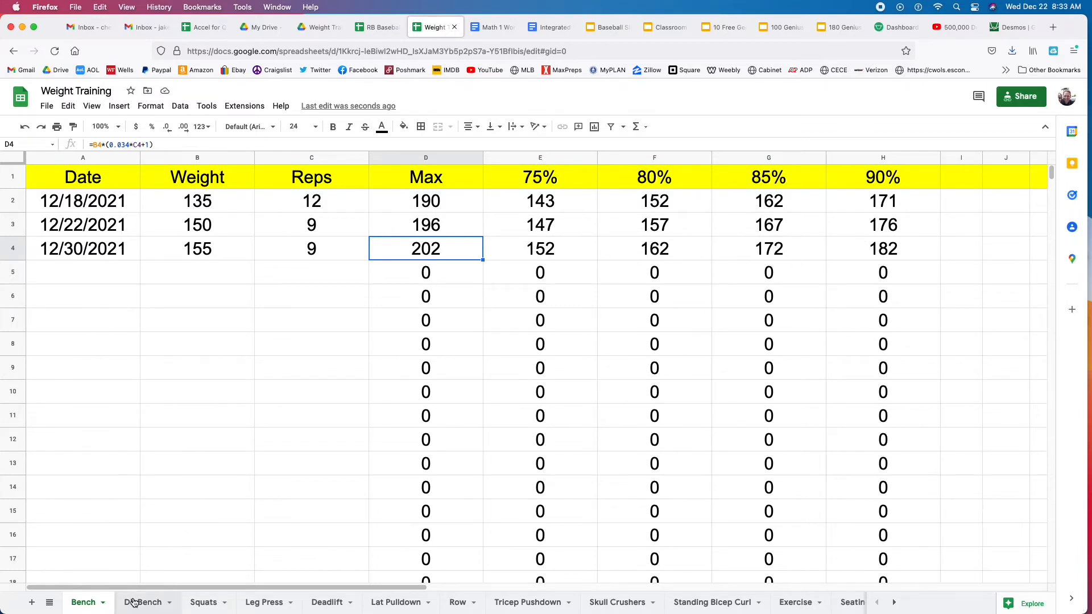
- Log Leg Press sessions 12/24 at 500×4 and 12/30 at 450×9
left_click(264, 603)
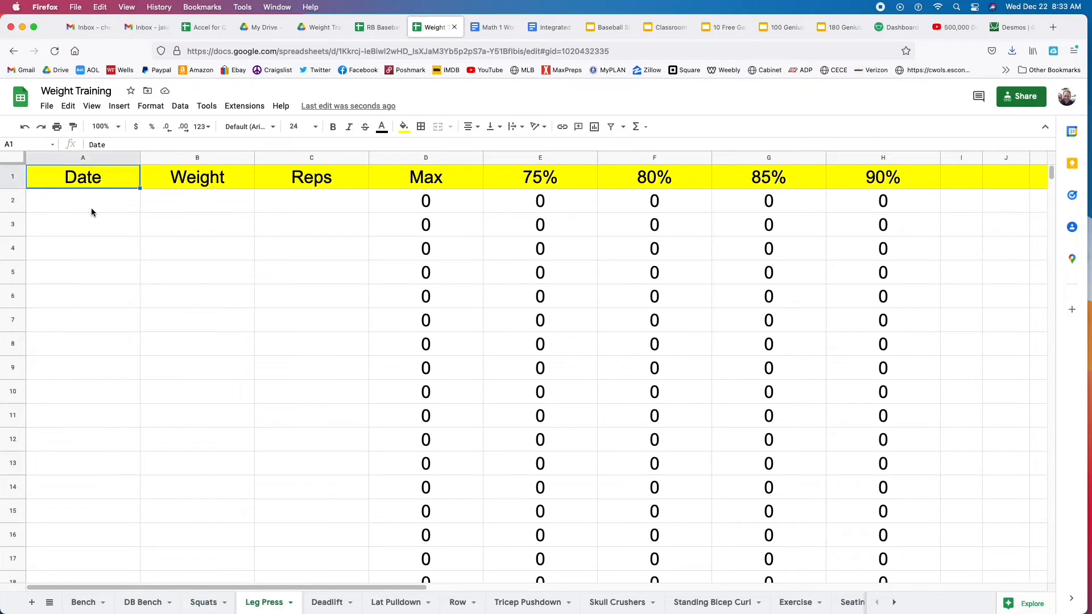
type("12/24")
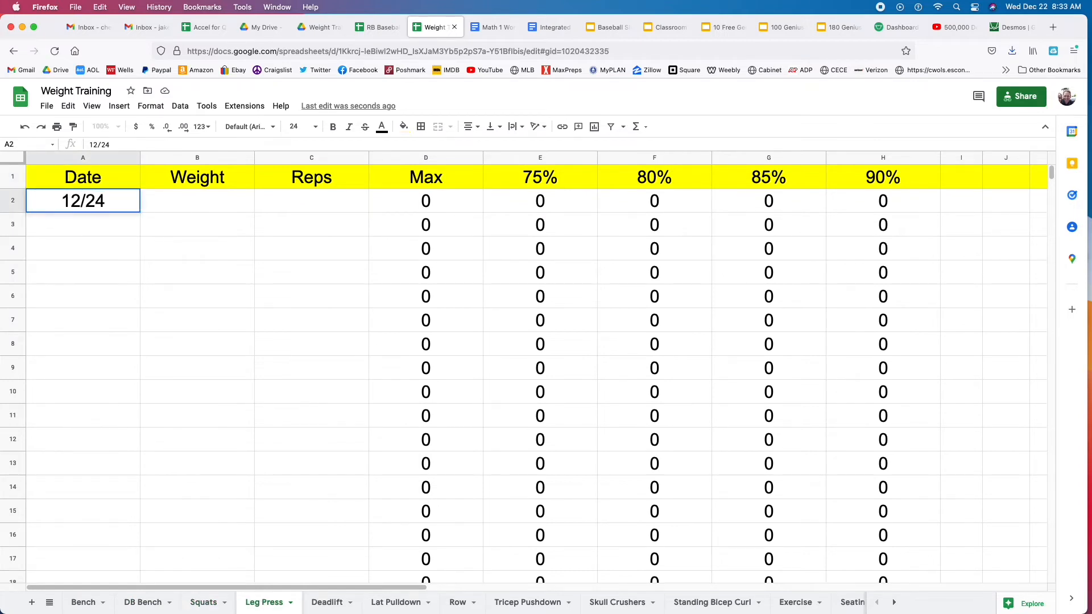
type("5")
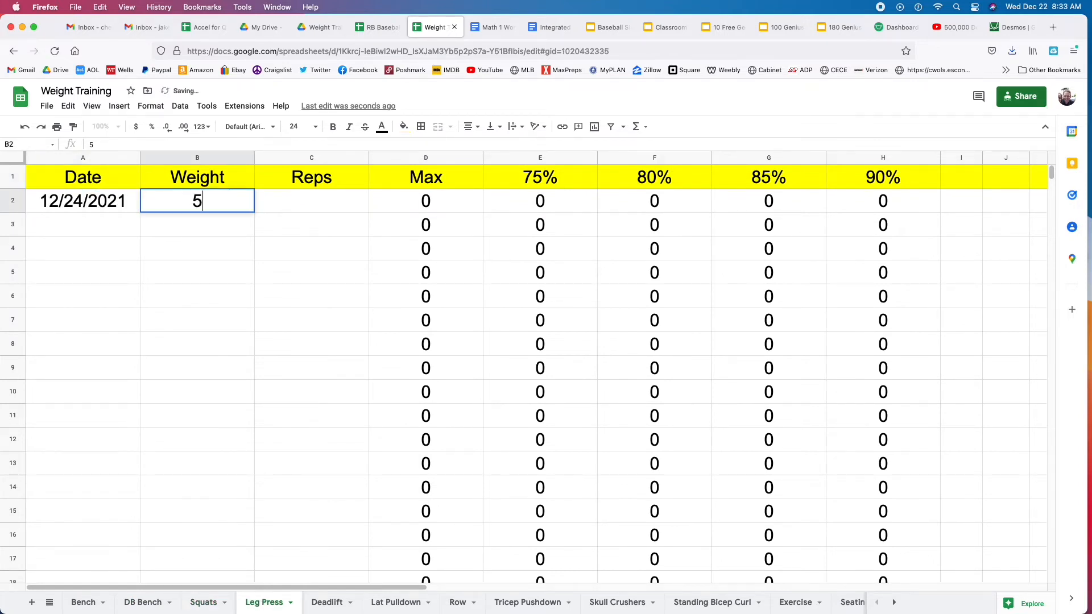
type("00")
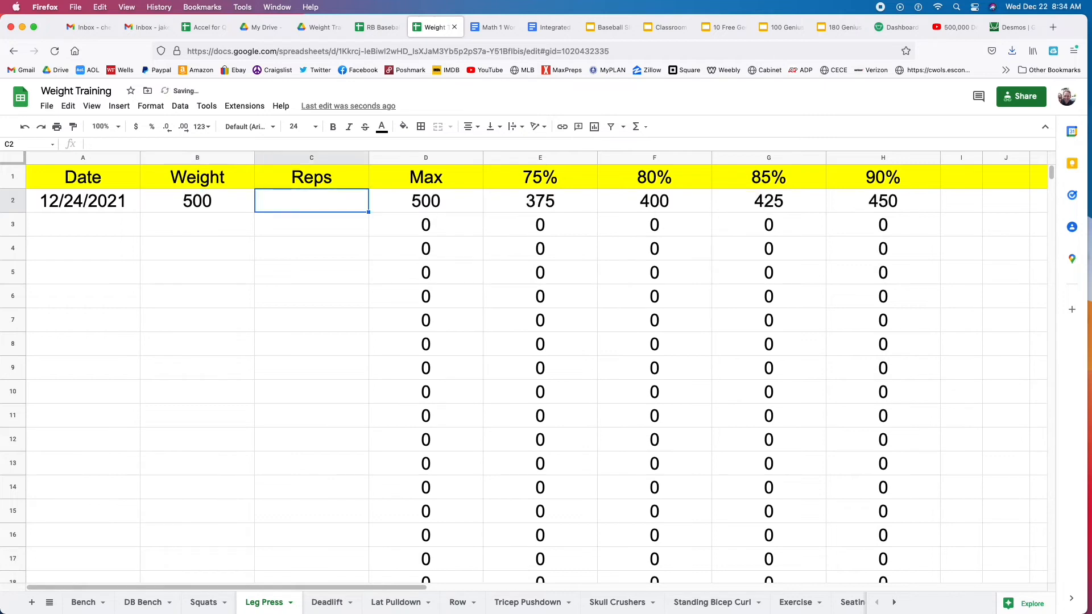
type("4")
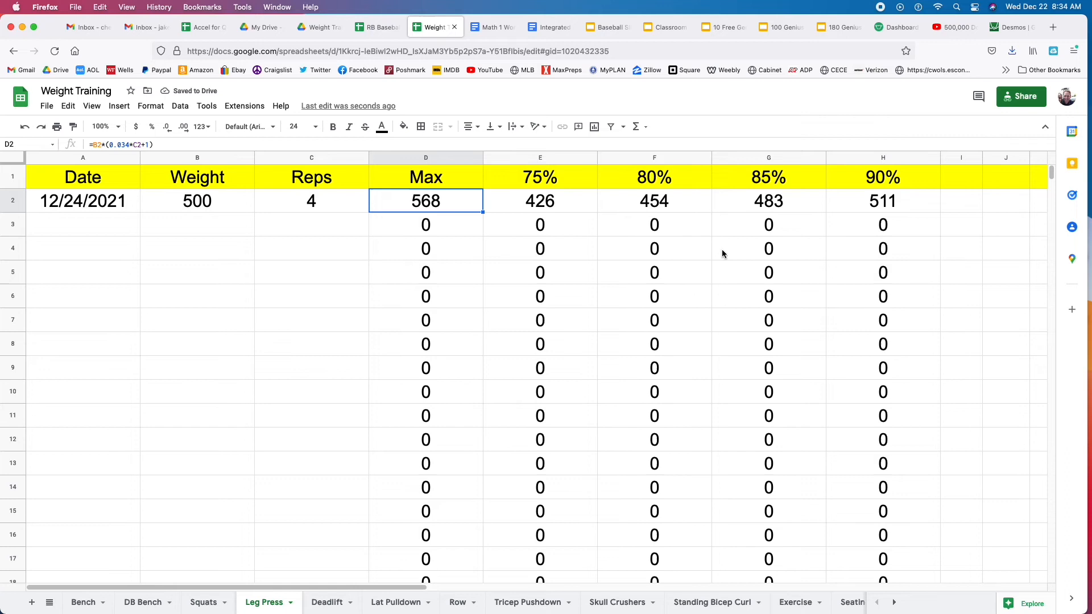
type("12/30/")
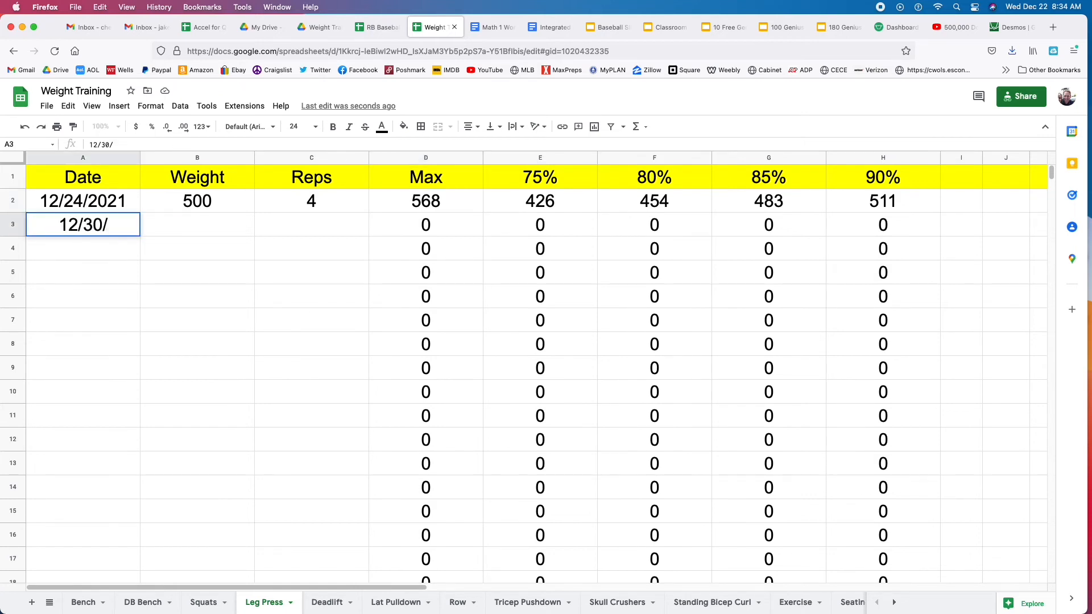
type("450")
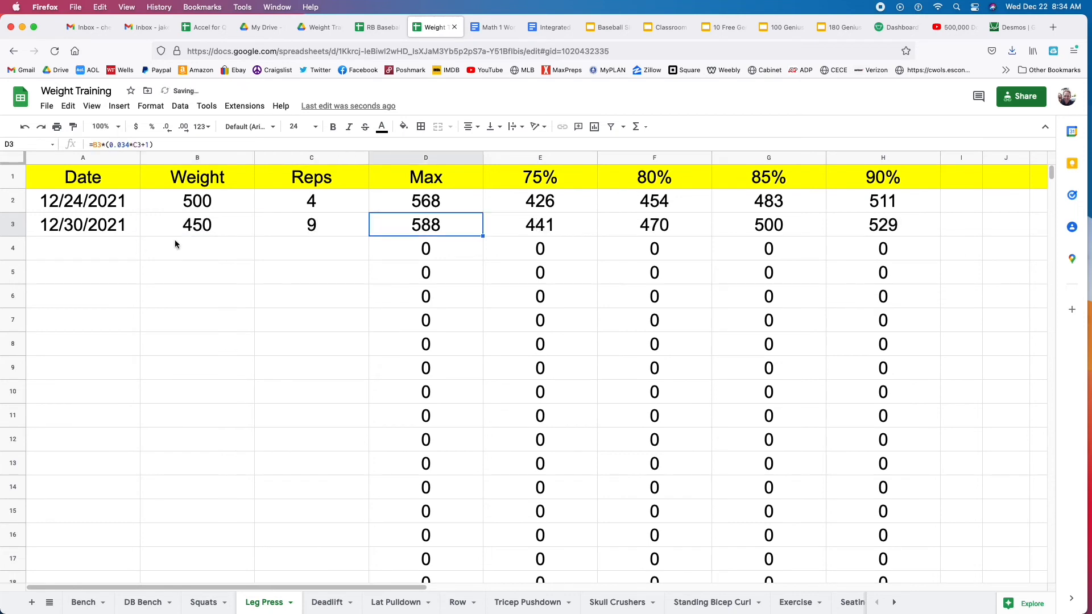
mouse_move(602, 235)
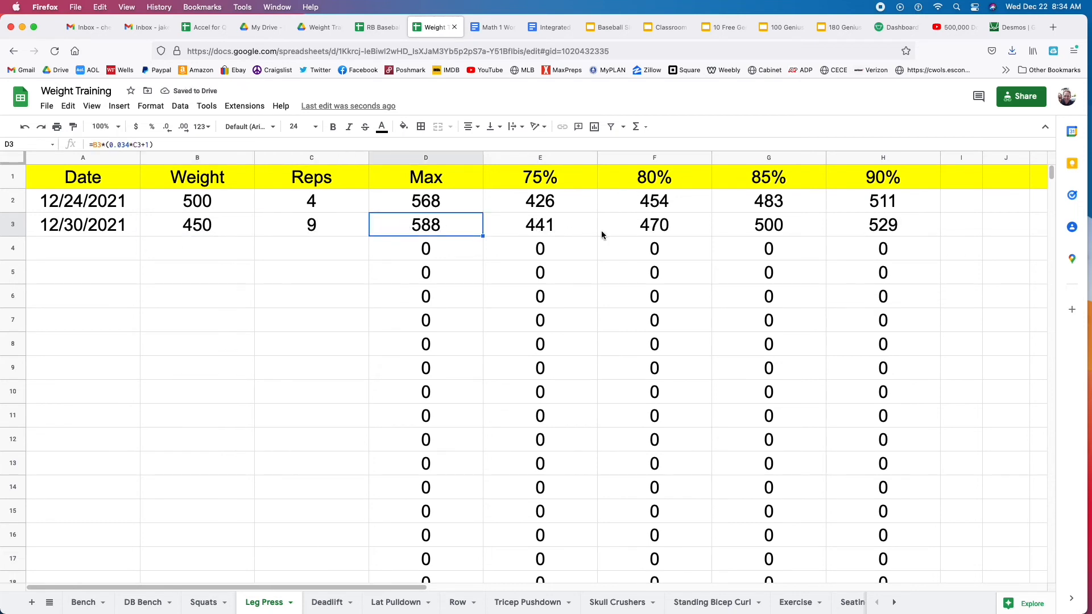
mouse_move(879, 45)
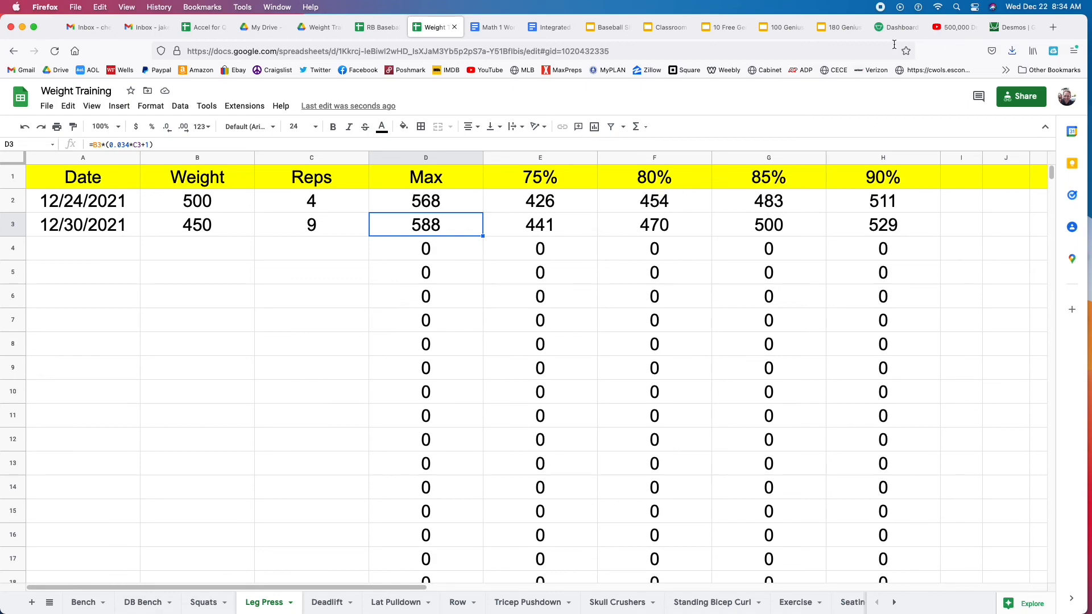